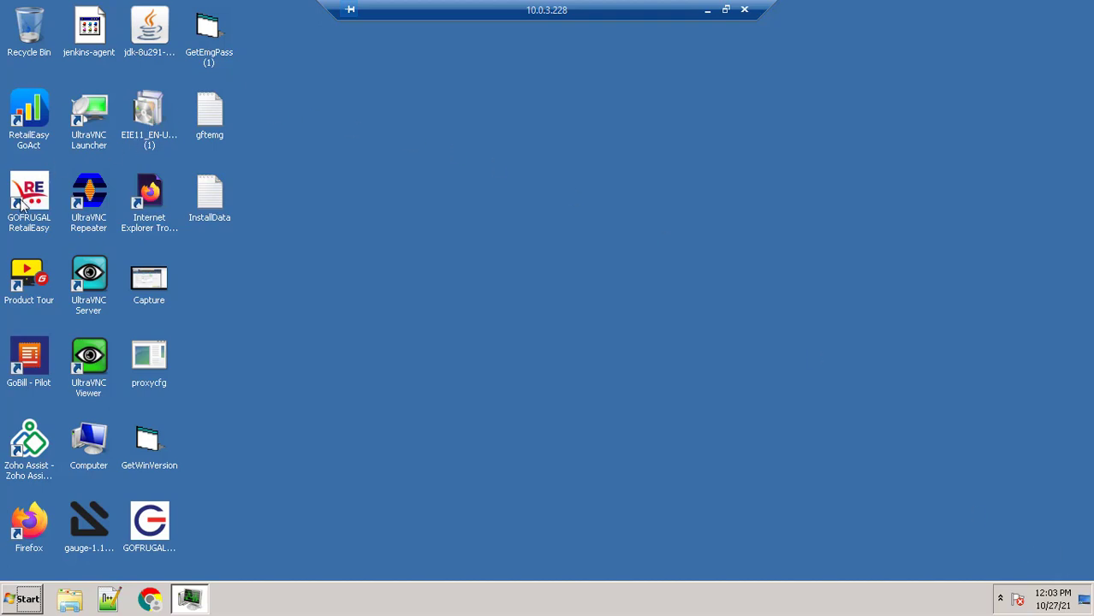
- Launch GOFRUGAL RetailEasy from its desktop shortcut
double_click(29, 201)
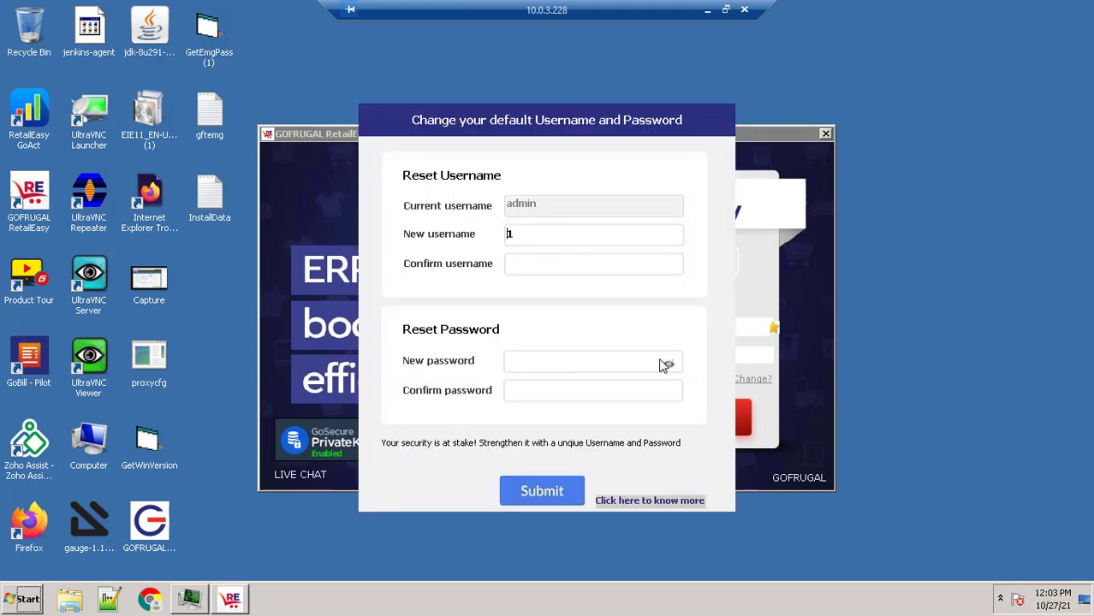
- Enter DIVYA as new and confirmed username with a new password, and submit
key(backspace)
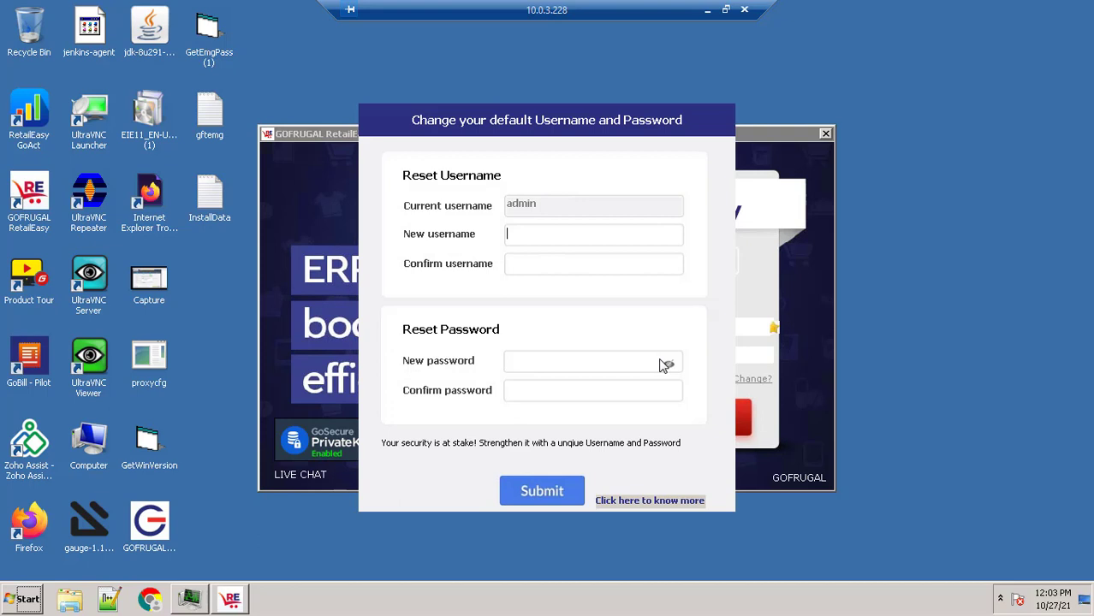
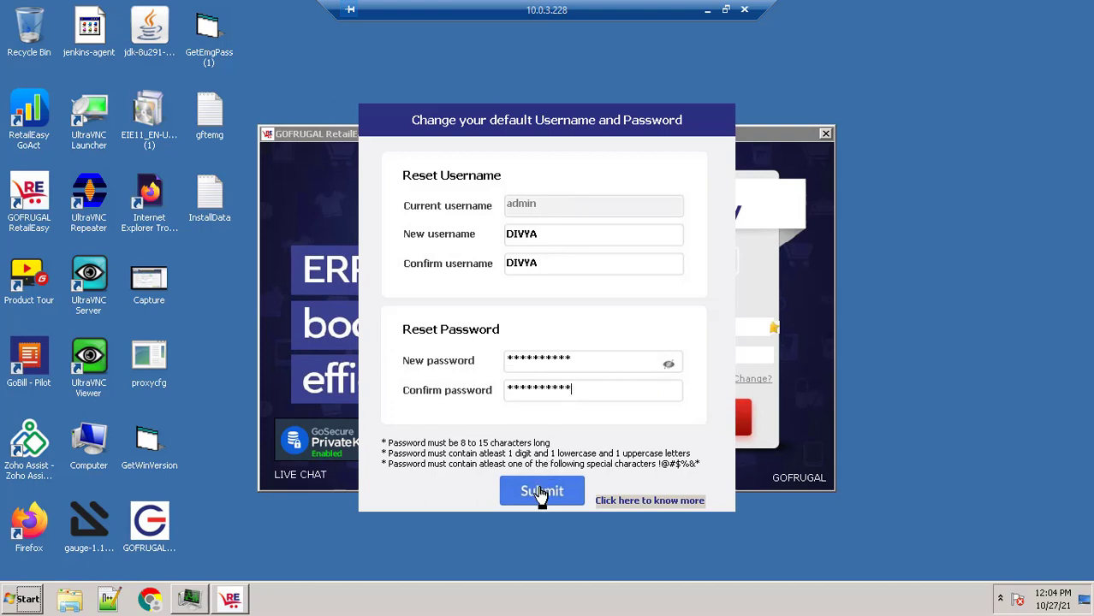
click(542, 491)
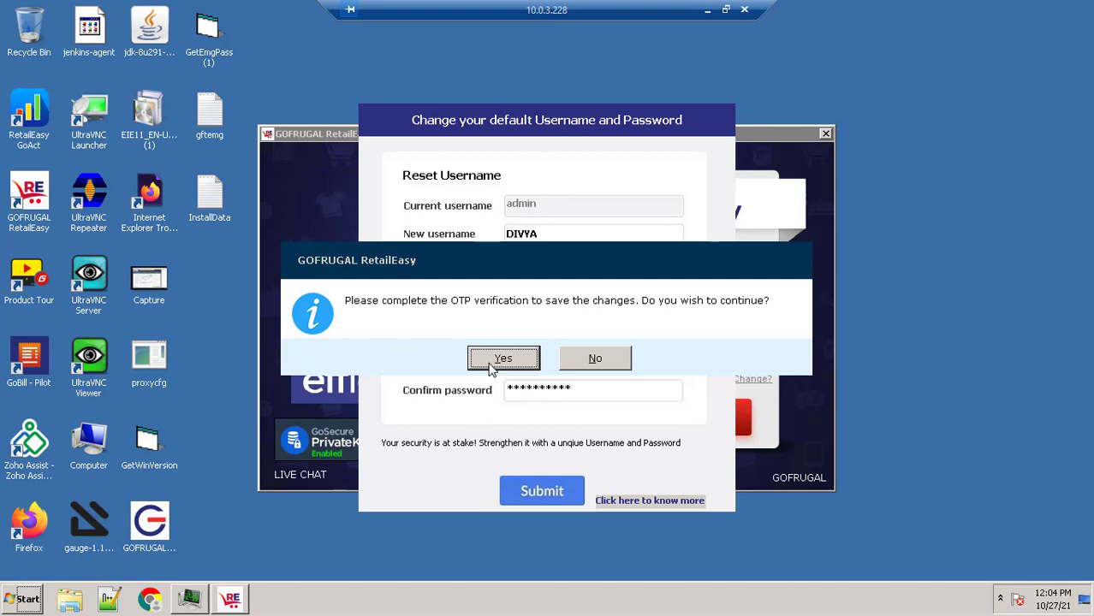
- Accept OTP verification, then open and exit the admin contact editor without changes
click(504, 358)
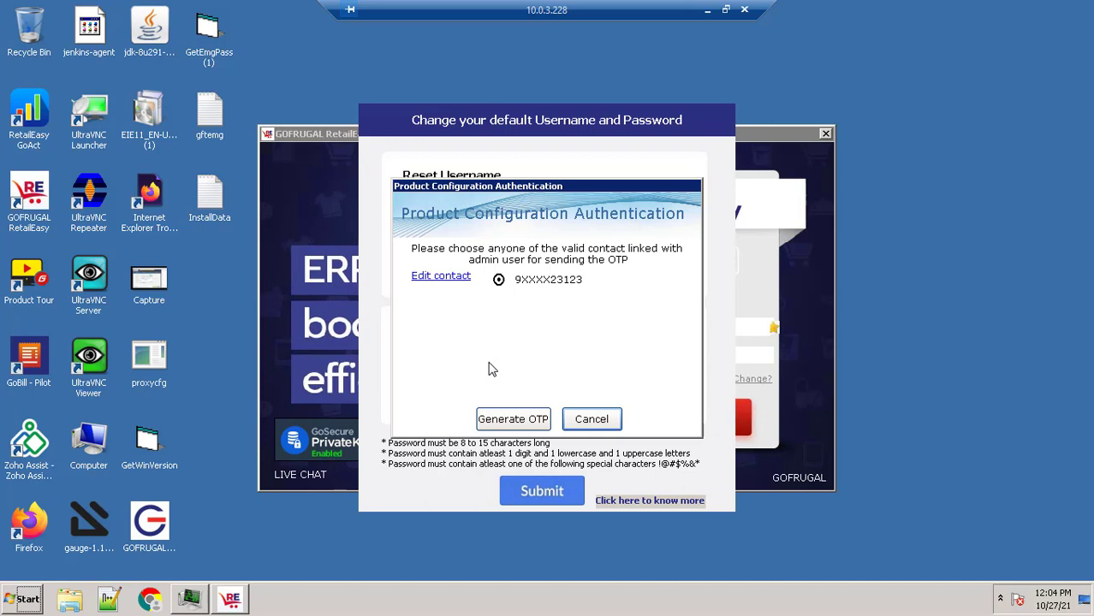
mouse_move(506, 354)
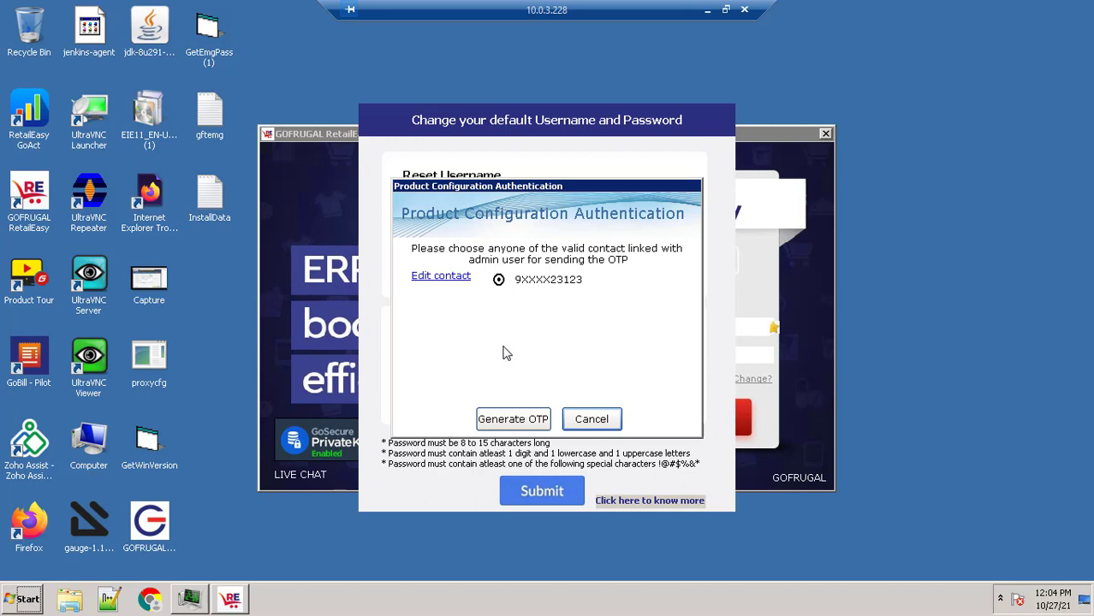
mouse_move(457, 276)
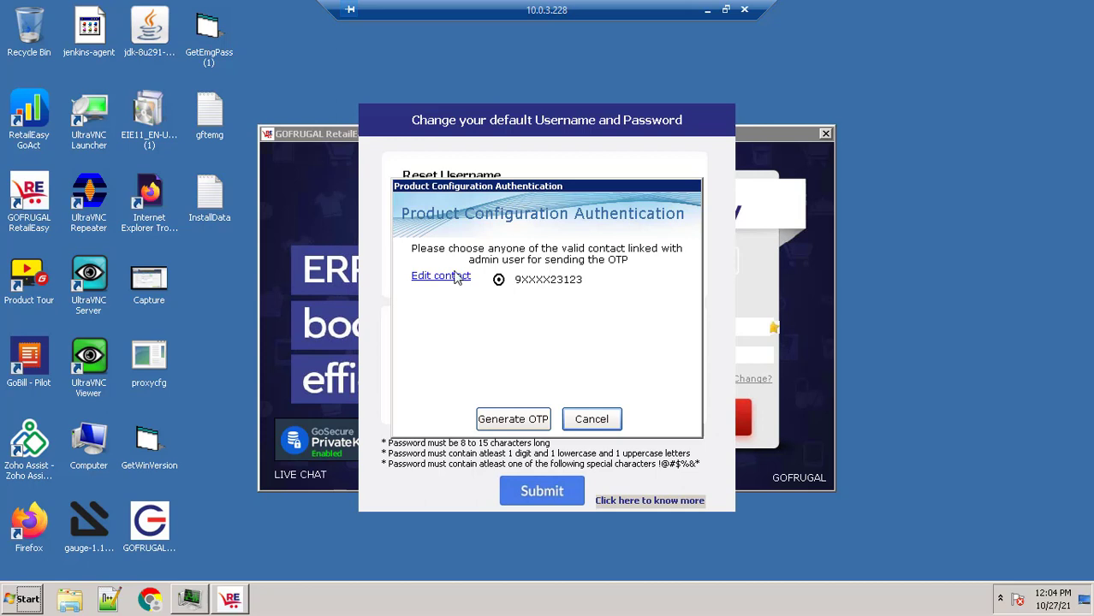
click(441, 275)
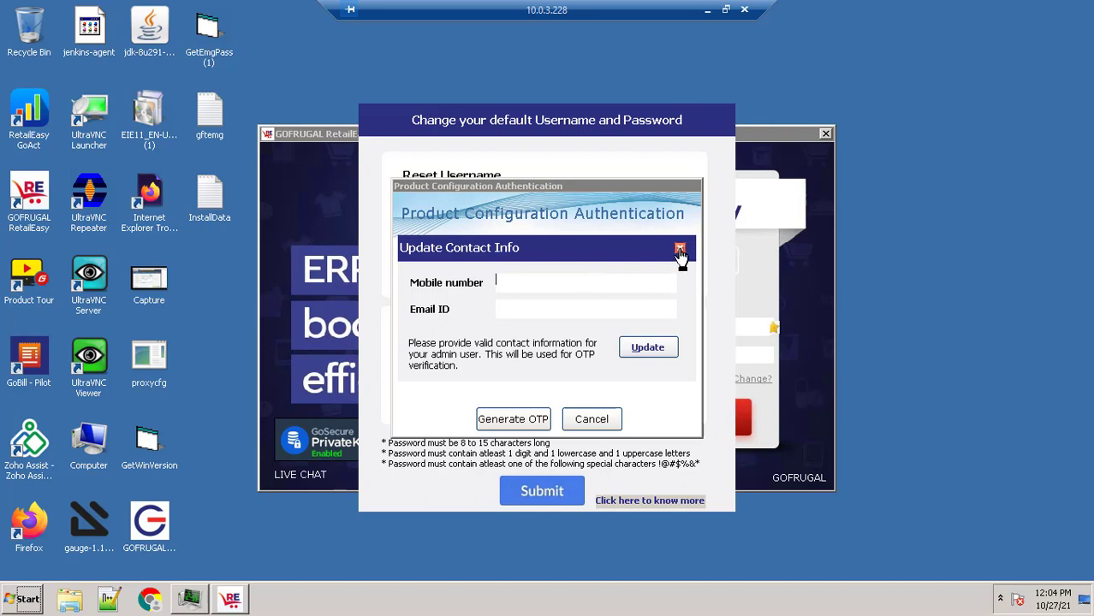
click(681, 249)
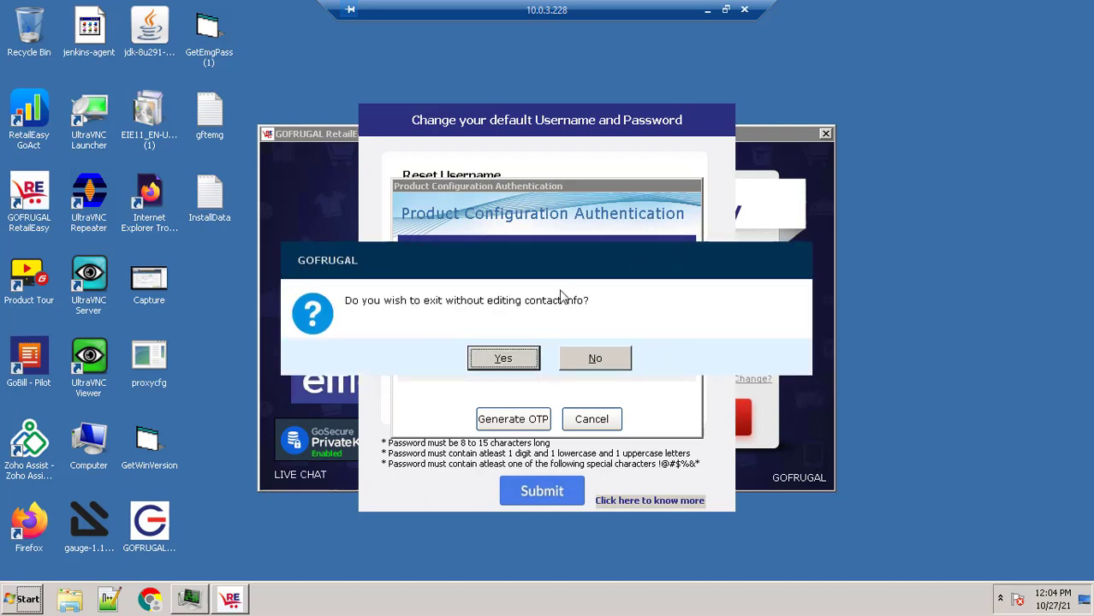
click(503, 358)
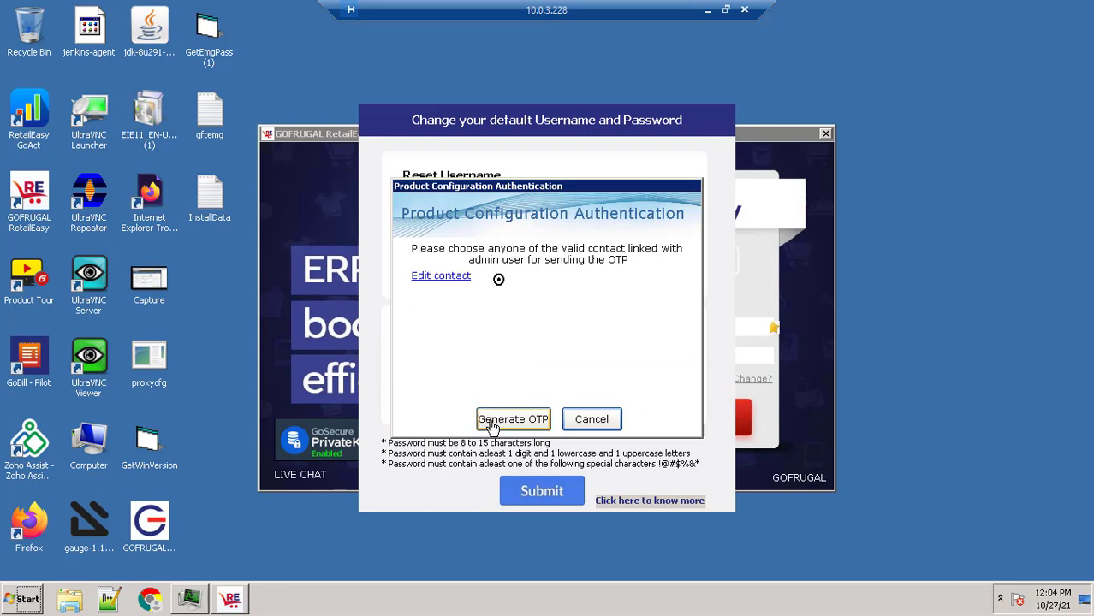
click(513, 419)
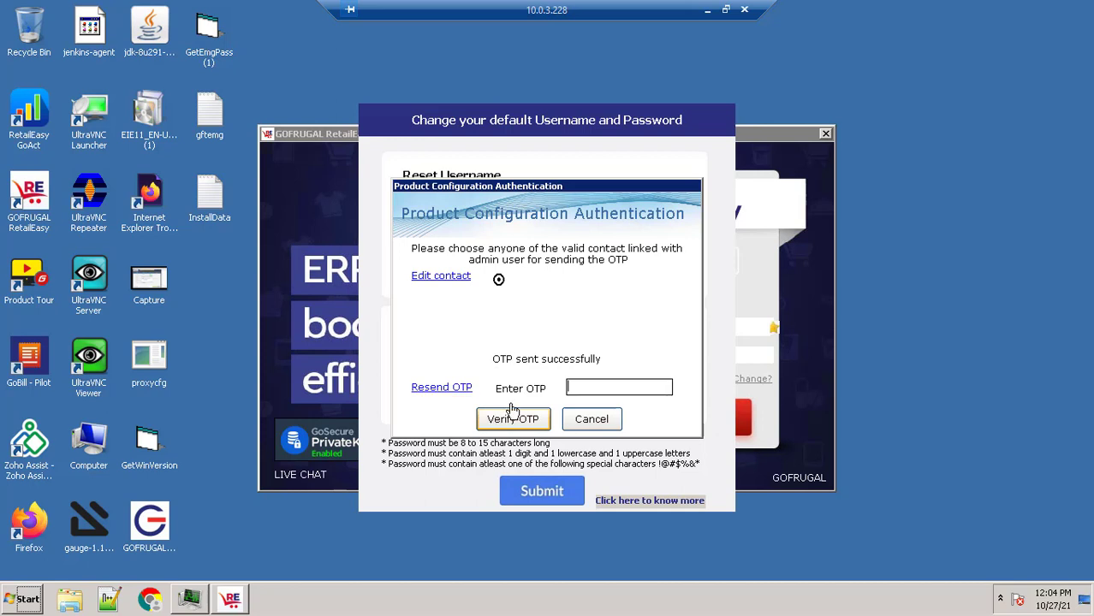
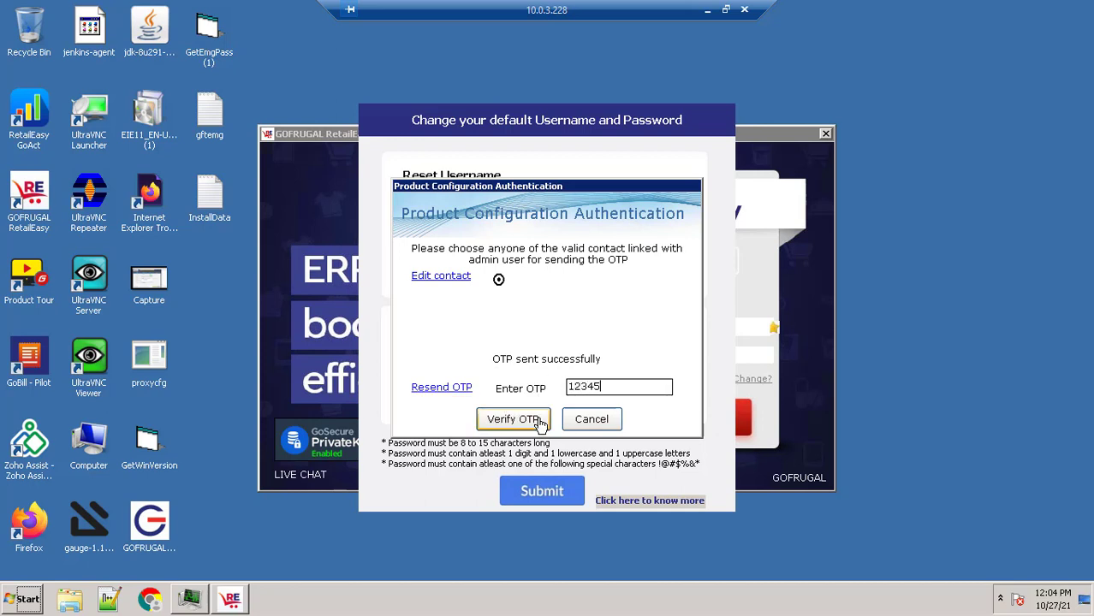
click(513, 419)
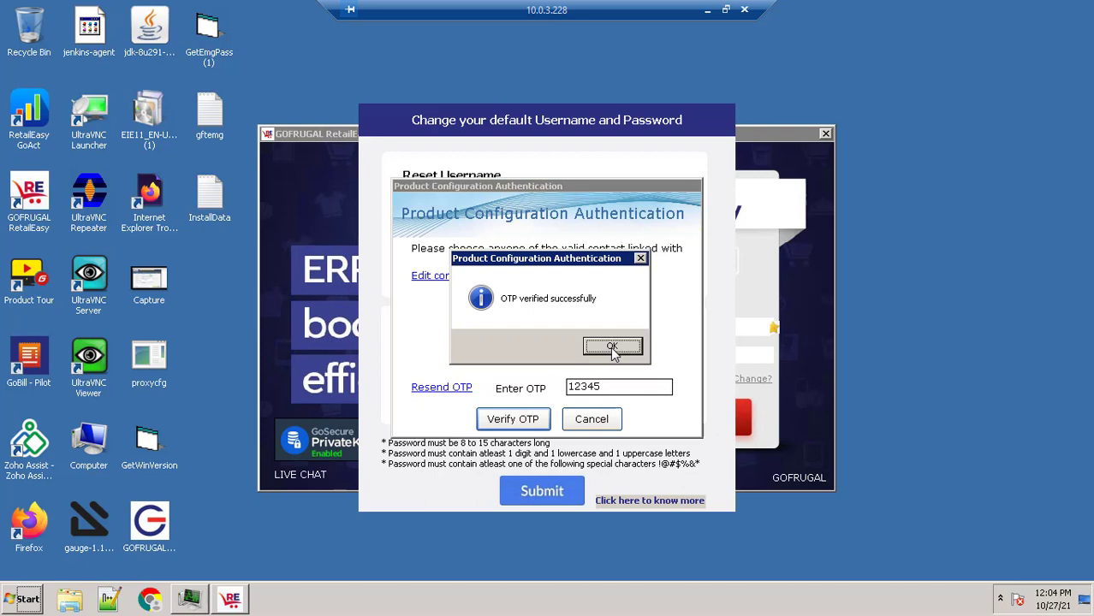
click(613, 346)
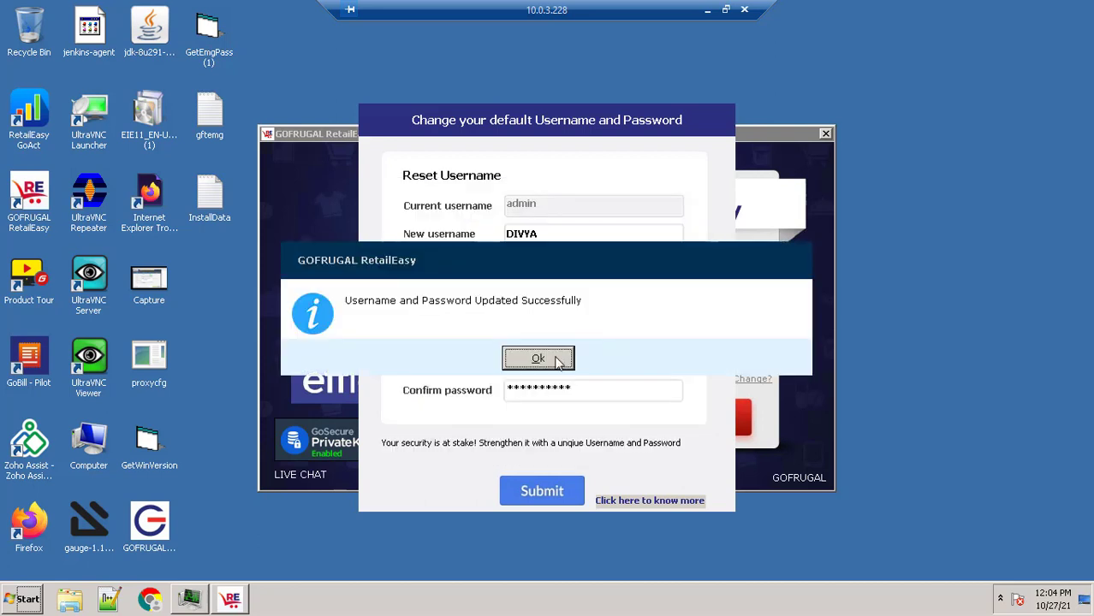
- Acknowledge the credentials update and close the DIVYA login window
click(537, 358)
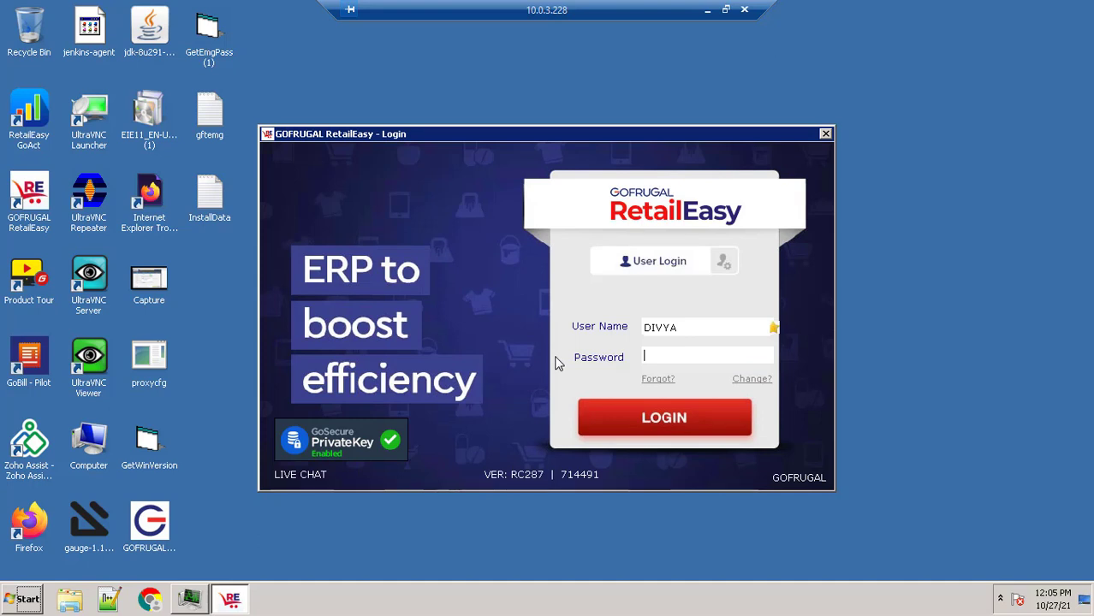
click(824, 134)
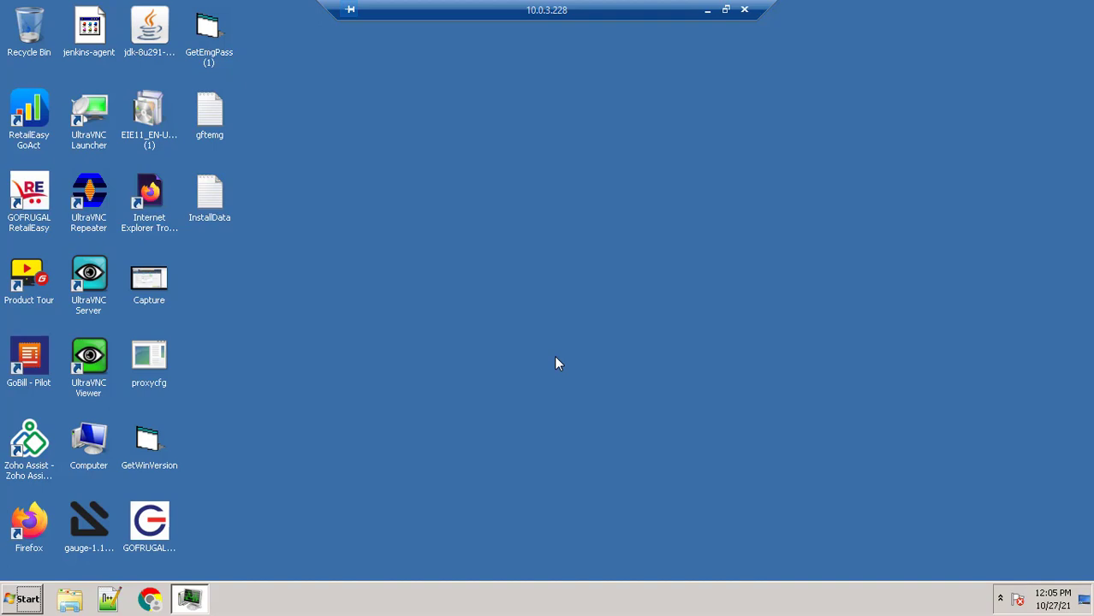
mouse_move(39, 214)
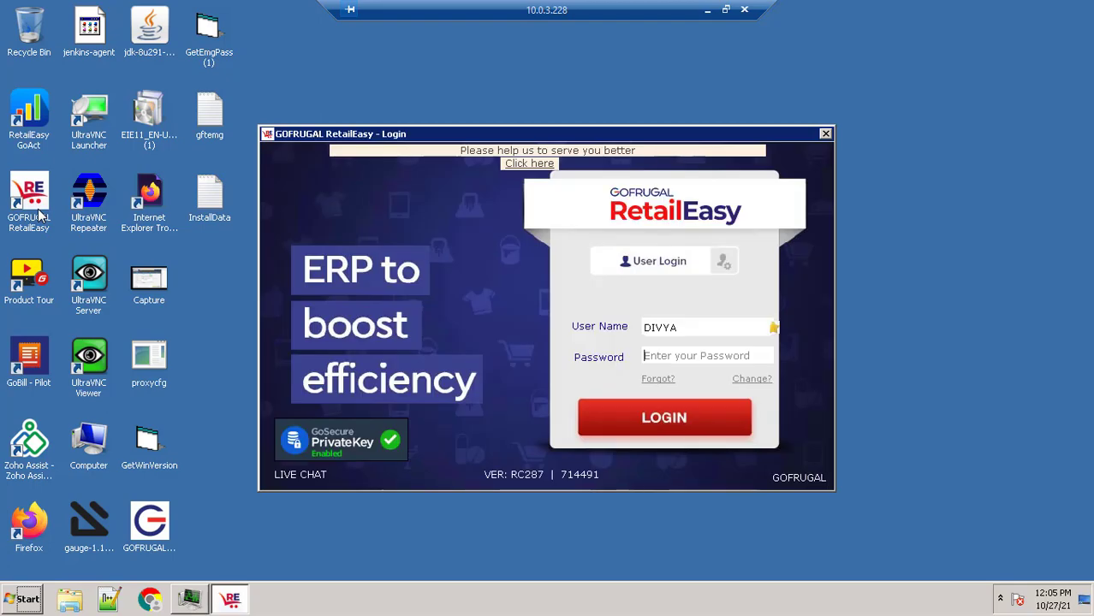
- Log in as DIVYA with the new password and open Security Manager user types
text(********)
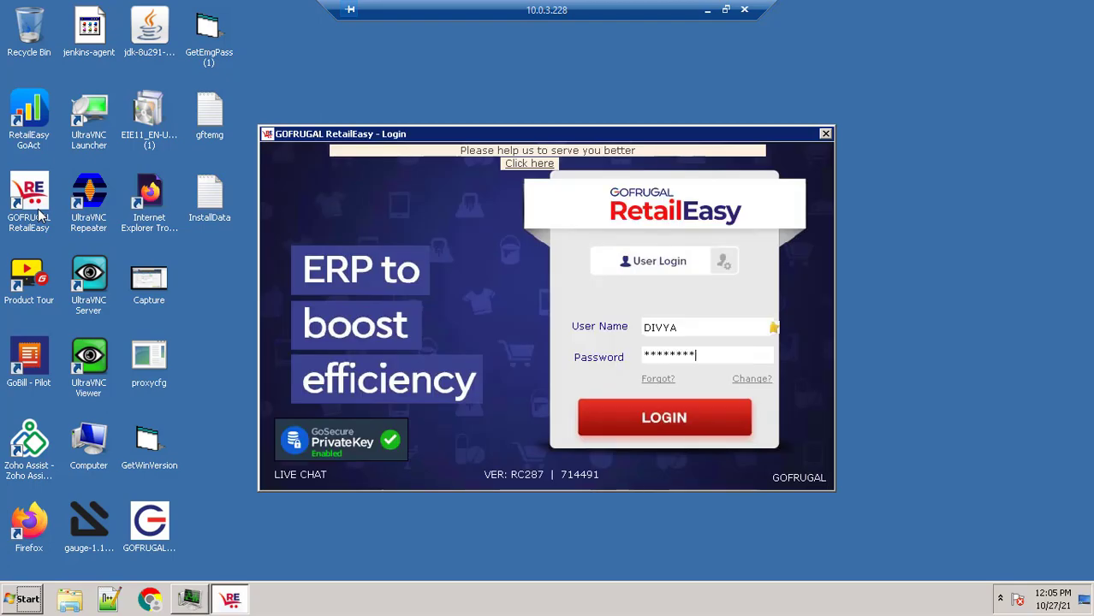
click(337, 23)
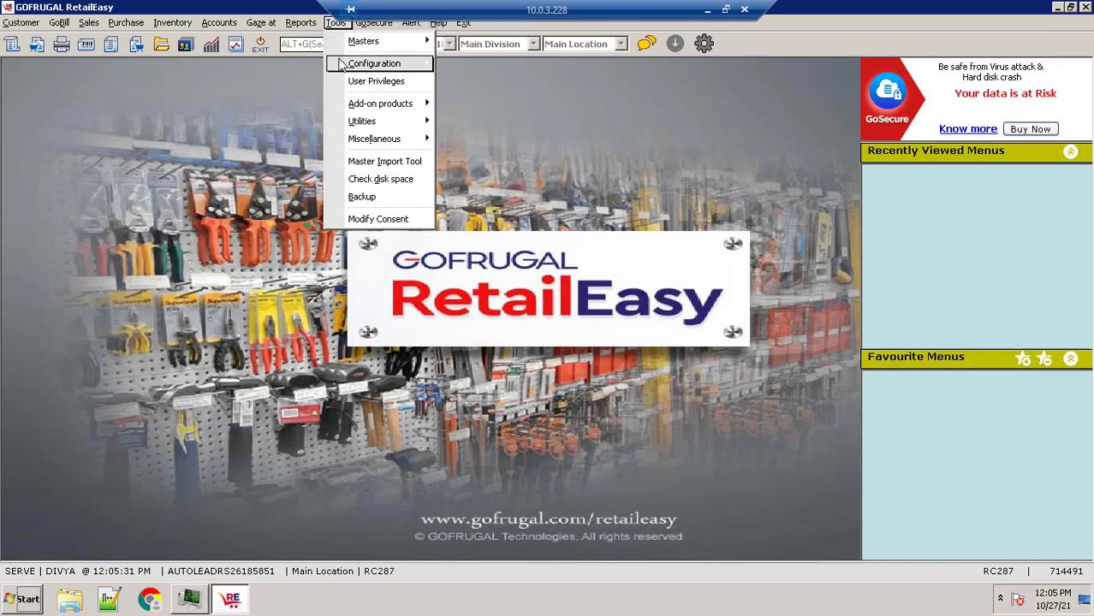
click(375, 63)
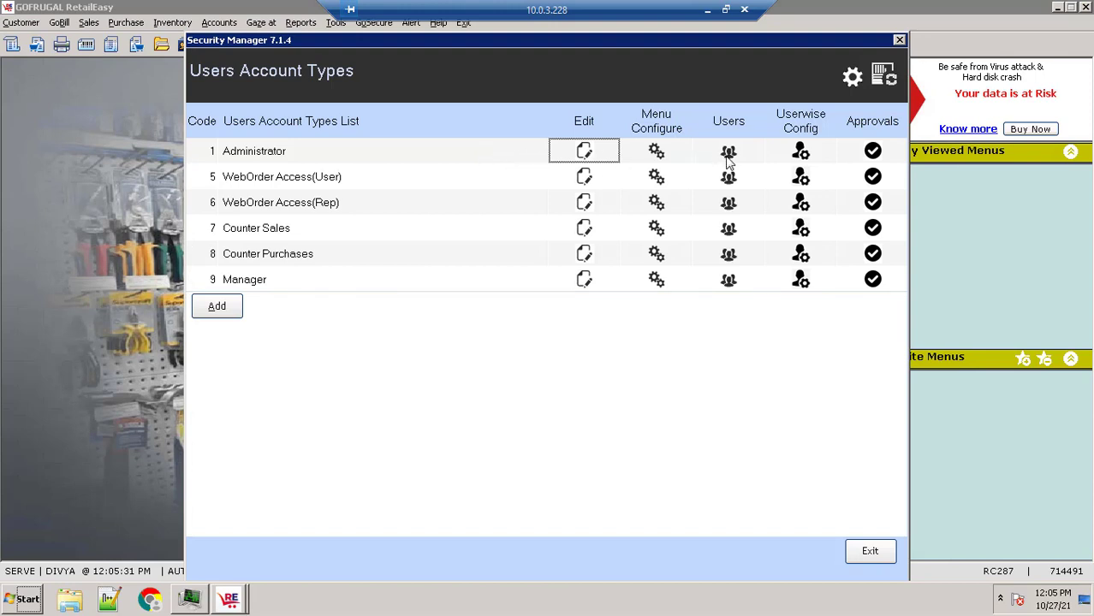
mouse_move(732, 157)
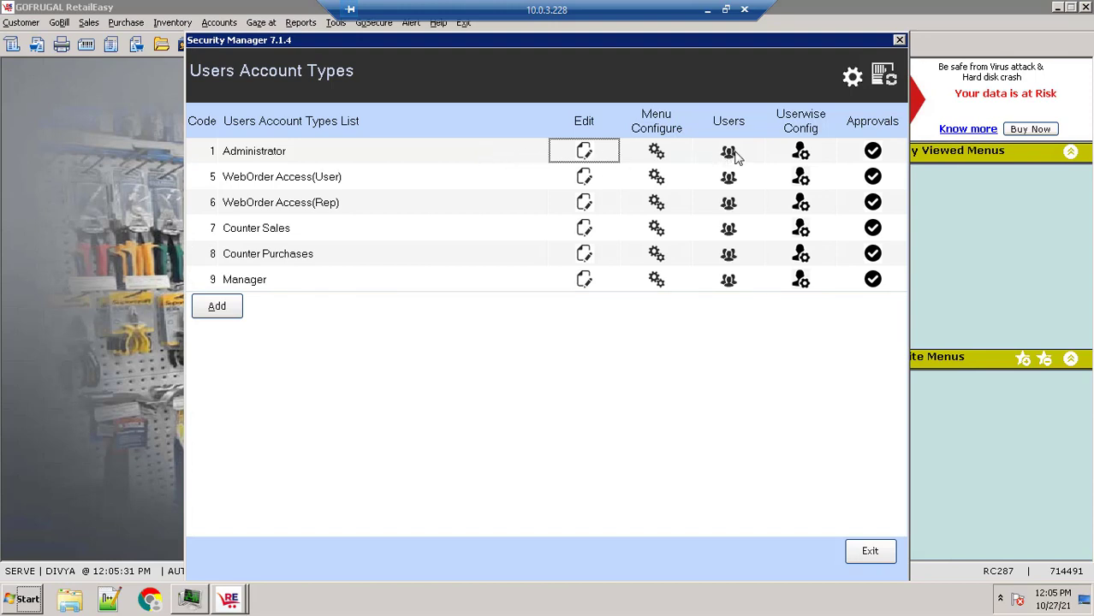